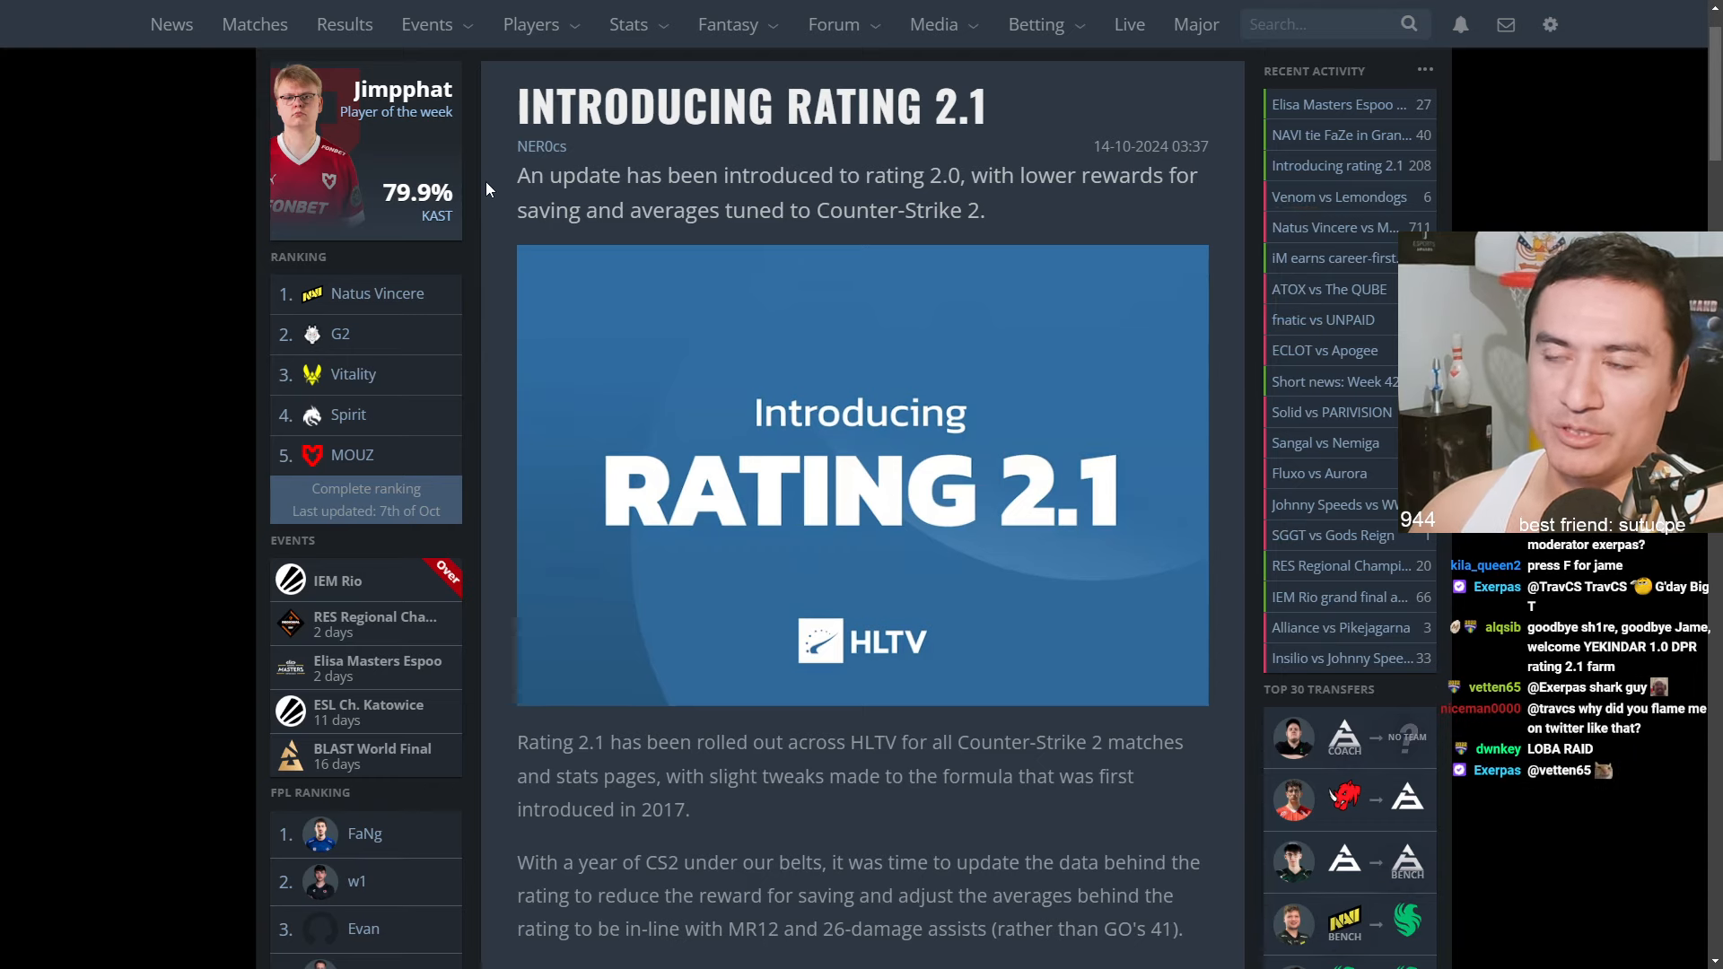
{"action": "scroll", "scroll_direction": "down", "scroll_amount": 3}
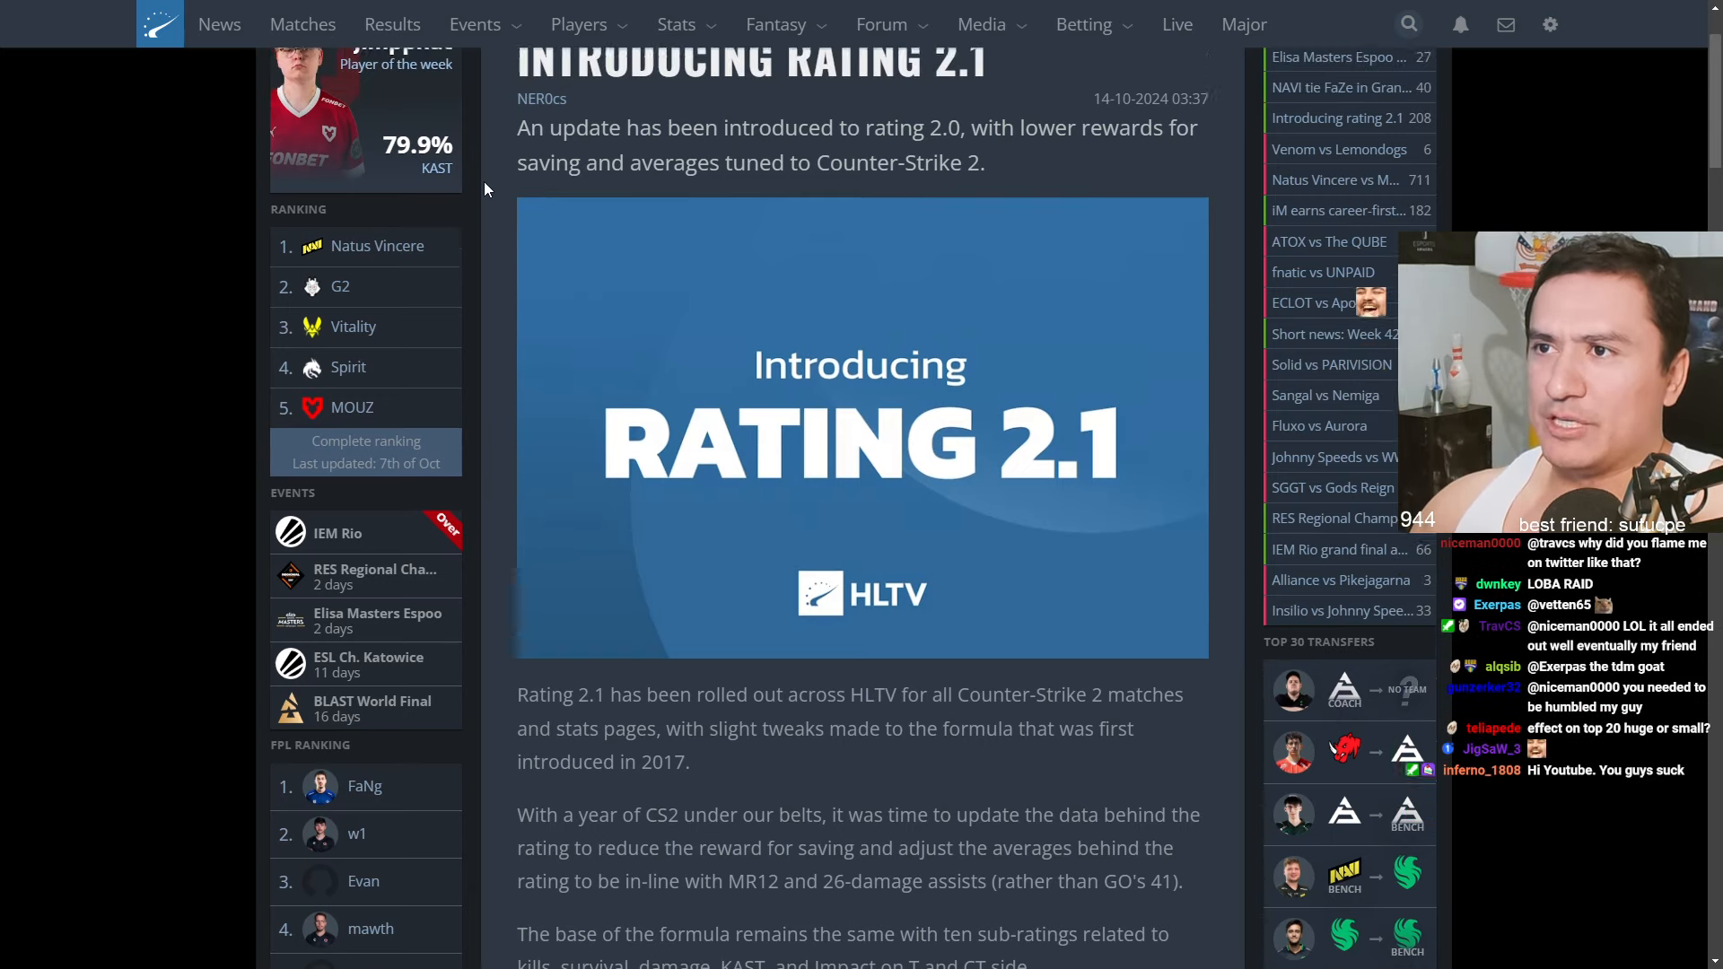
{"action": "scroll", "scroll_direction": "up", "scroll_amount": 3}
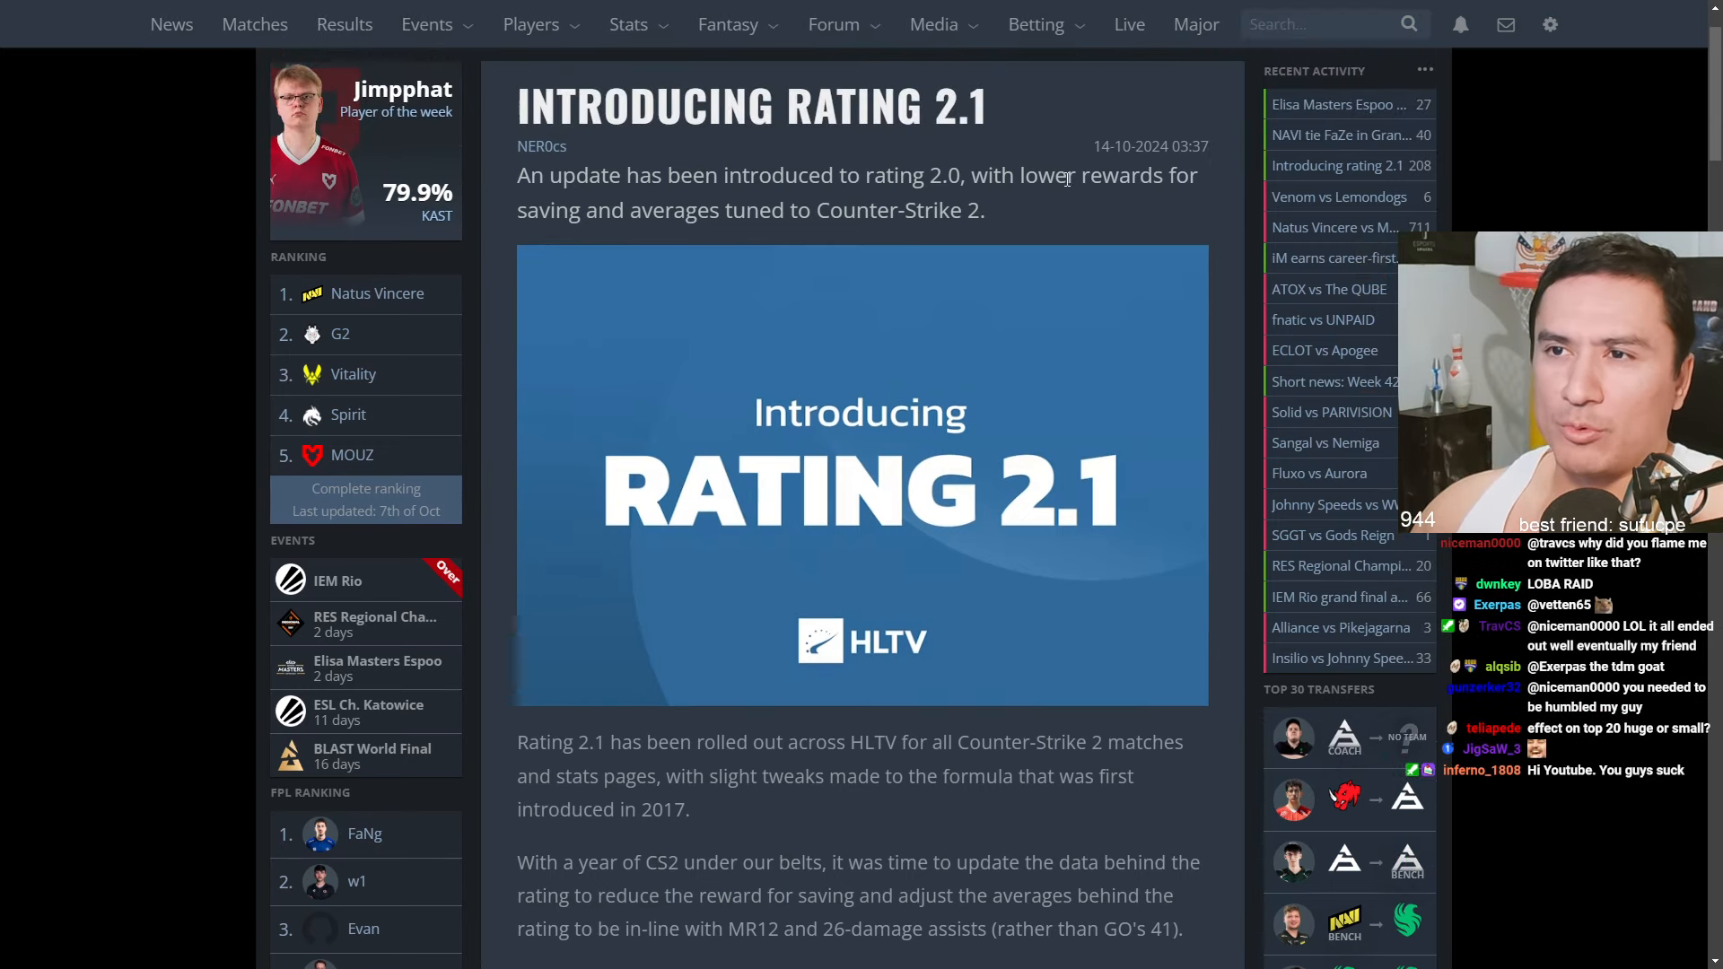